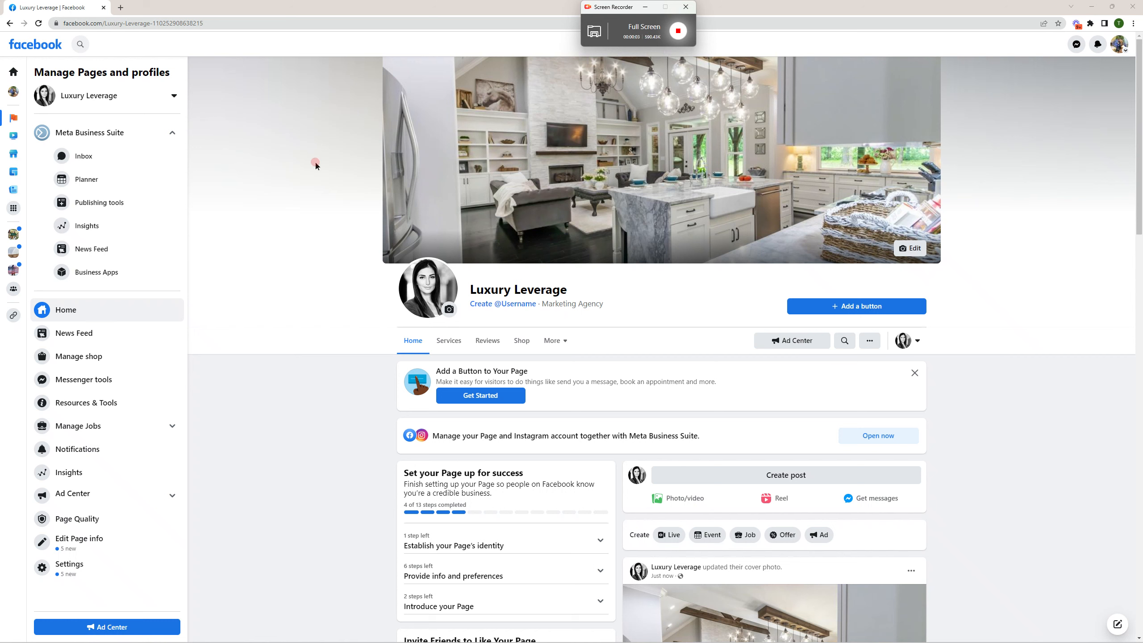
{"action": "mouse_move", "coordinate": [291, 213]}
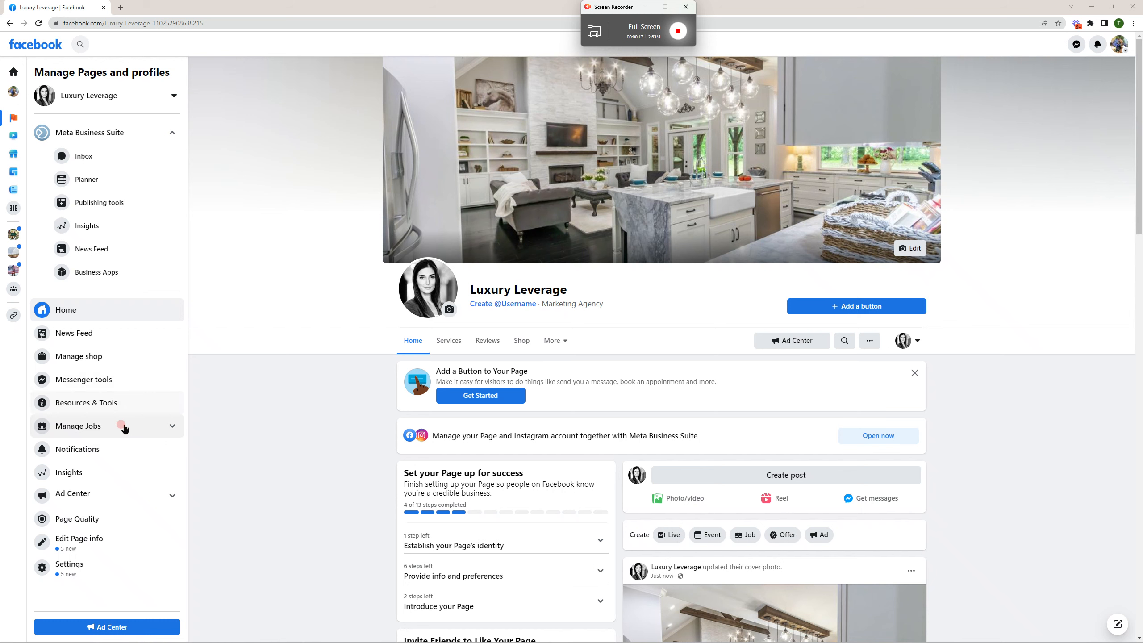
{"action": "mouse_move", "coordinate": [69, 564]}
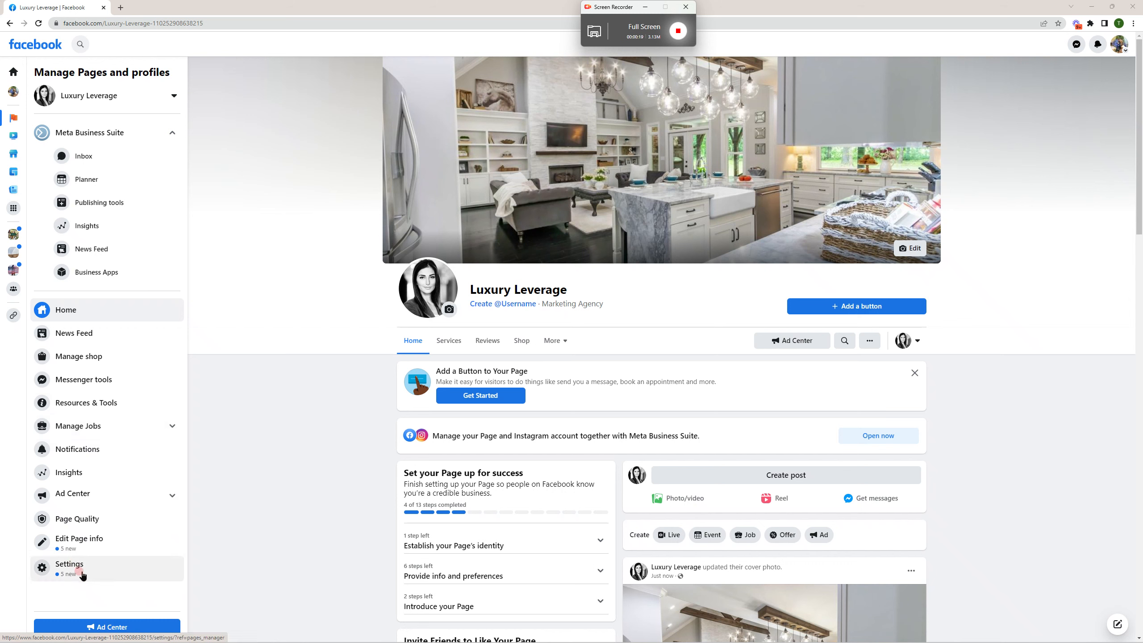
- Go to the Luxury Leverage Page settings from the Manage Pages sidebar
{"action": "left_click", "coordinate": [69, 563]}
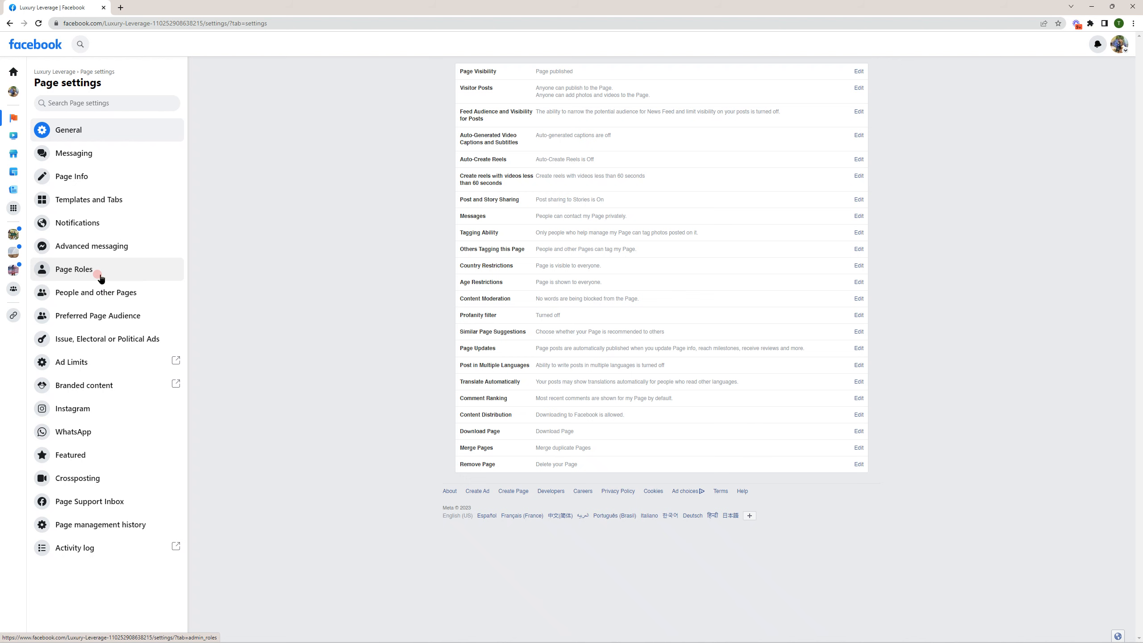
- In Page Roles, enter Keller Williams via '@m' and choose Admin as the new role
{"action": "left_click", "coordinate": [73, 268]}
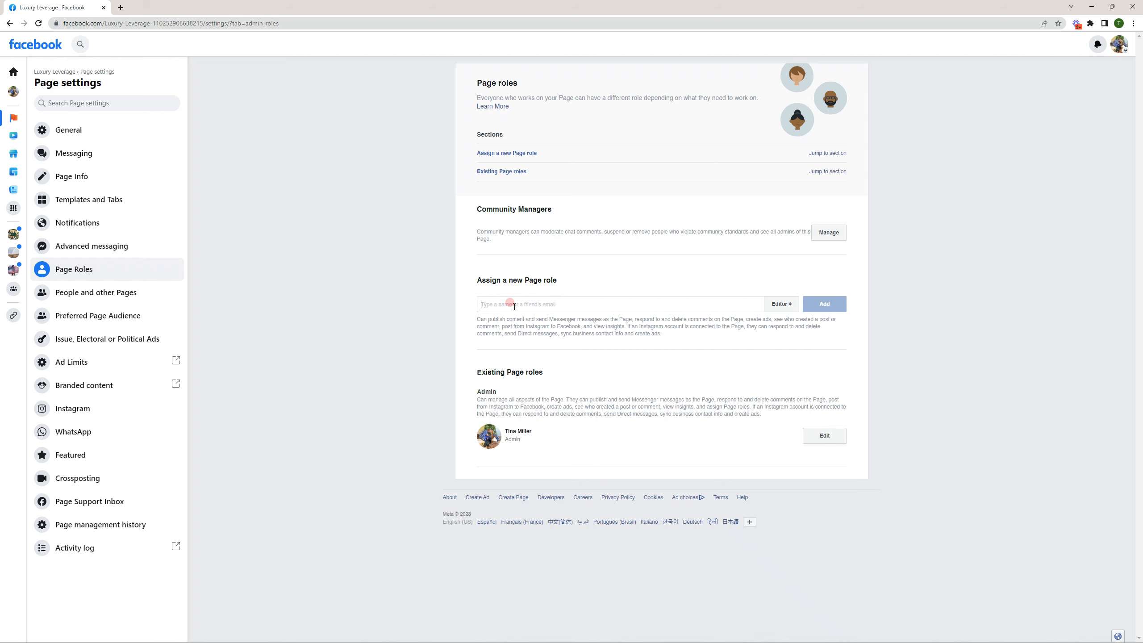
{"action": "type", "text": "@mimslever"}
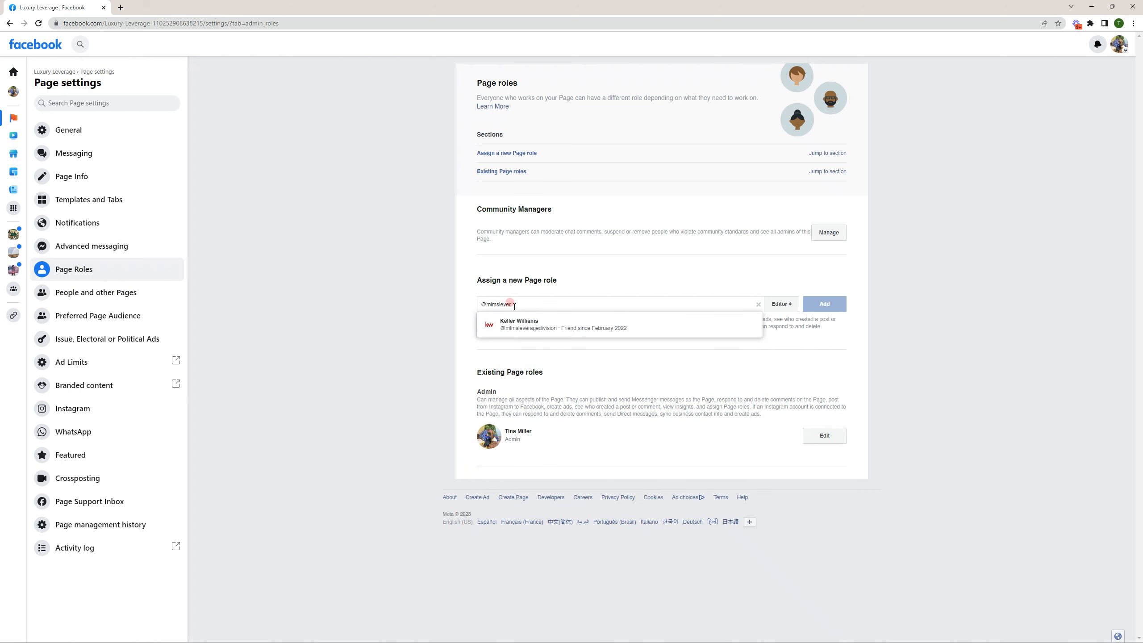
{"action": "mouse_move", "coordinate": [553, 327]}
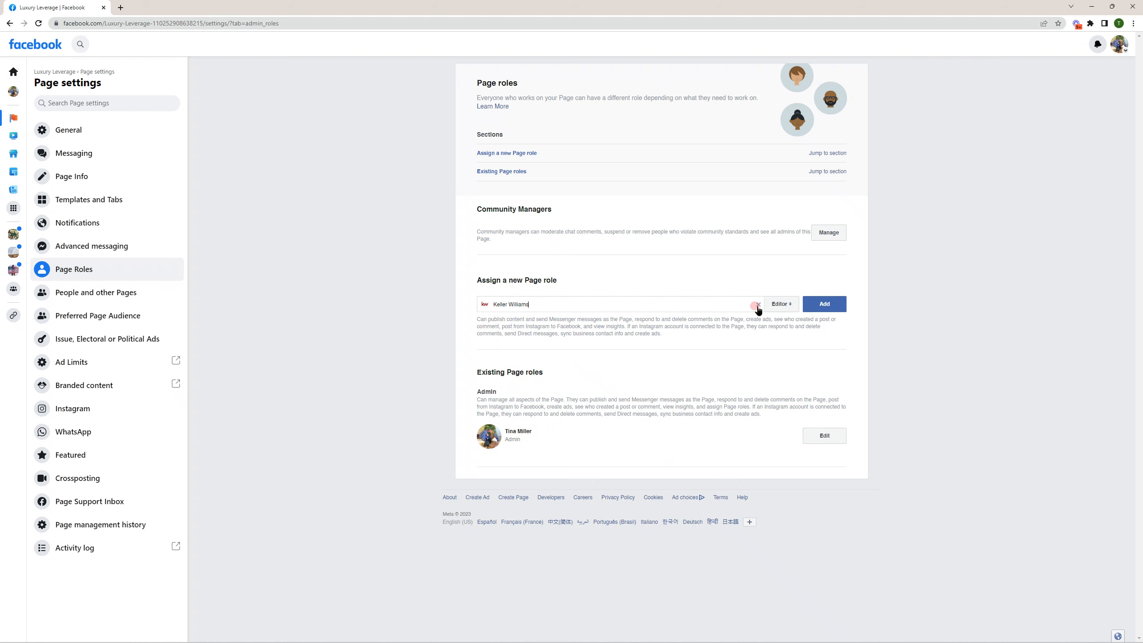
{"action": "left_click", "coordinate": [780, 303]}
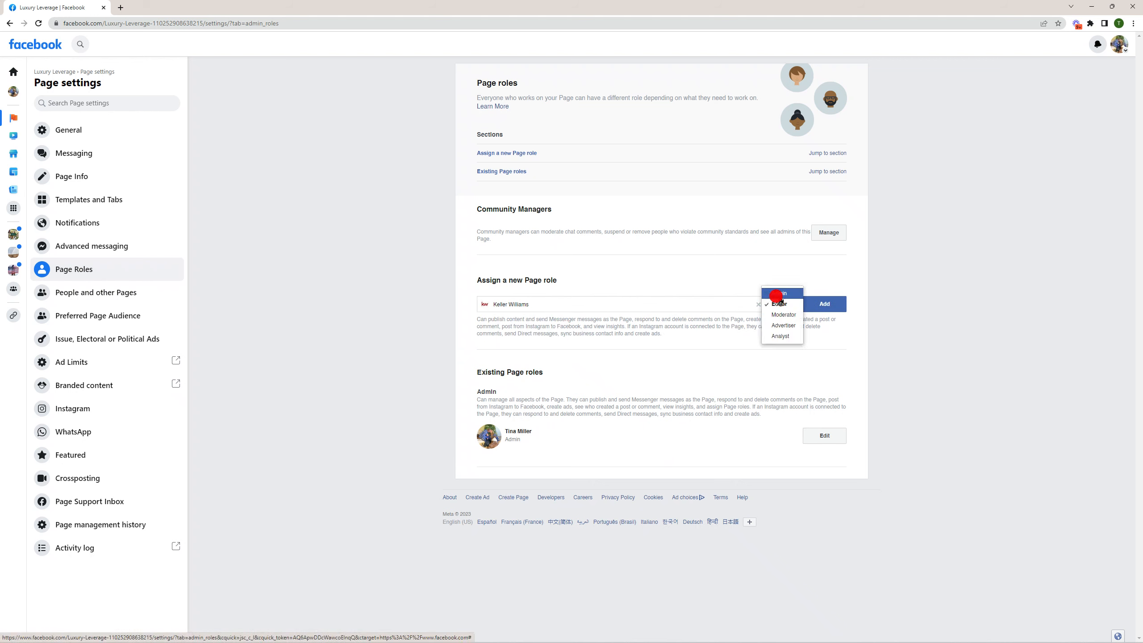
{"action": "left_click", "coordinate": [781, 292]}
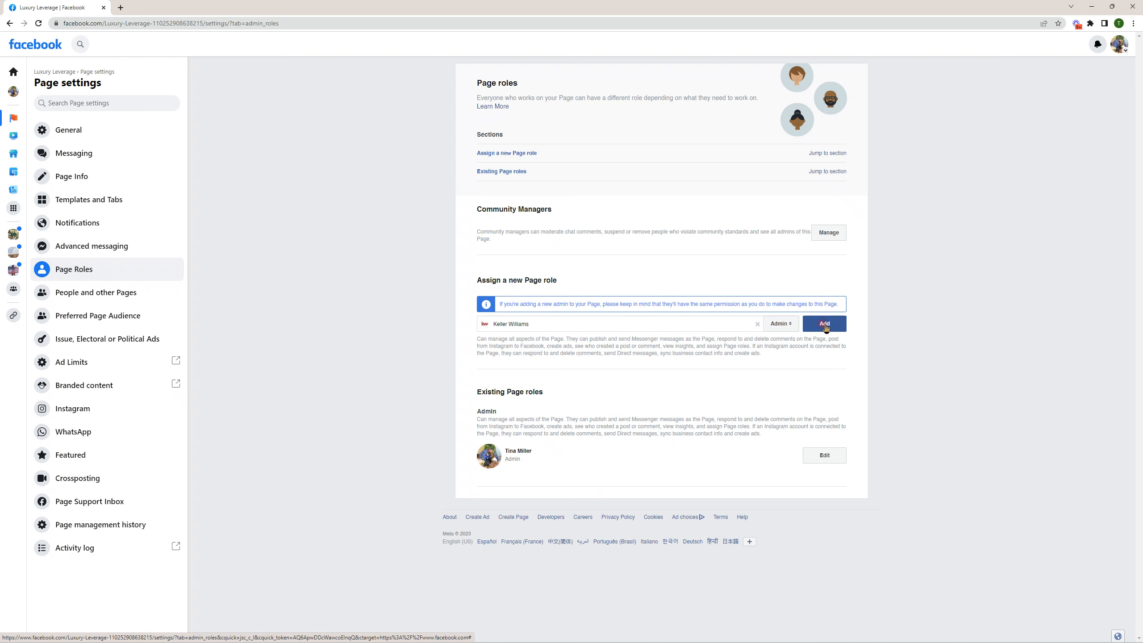